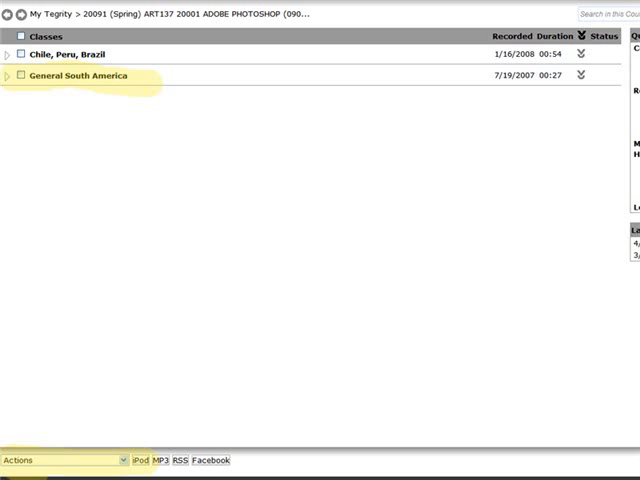
Select the General South America recording so the Actions menu with Get Class Link applies to it.
{"action": "left_click", "coordinate": [60, 460]}
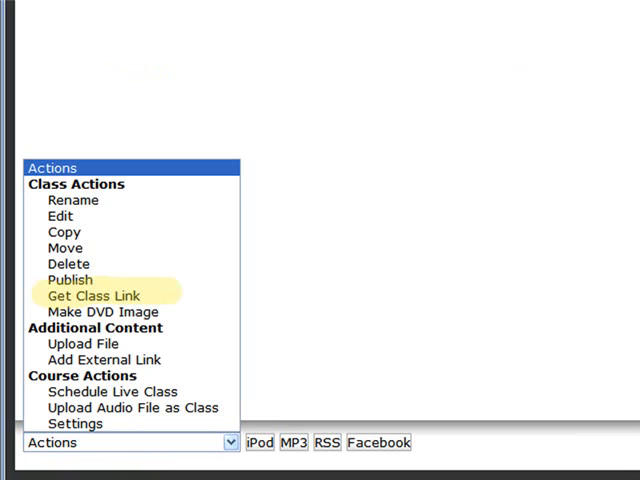